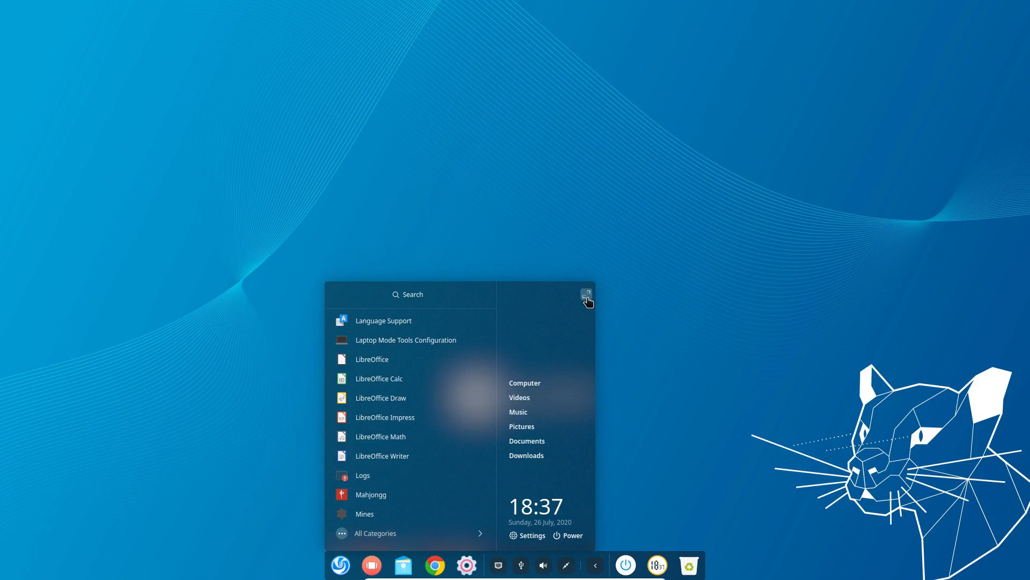
# Browse the full-screen app launcher and the system settings overview
pyautogui.click(585, 294)
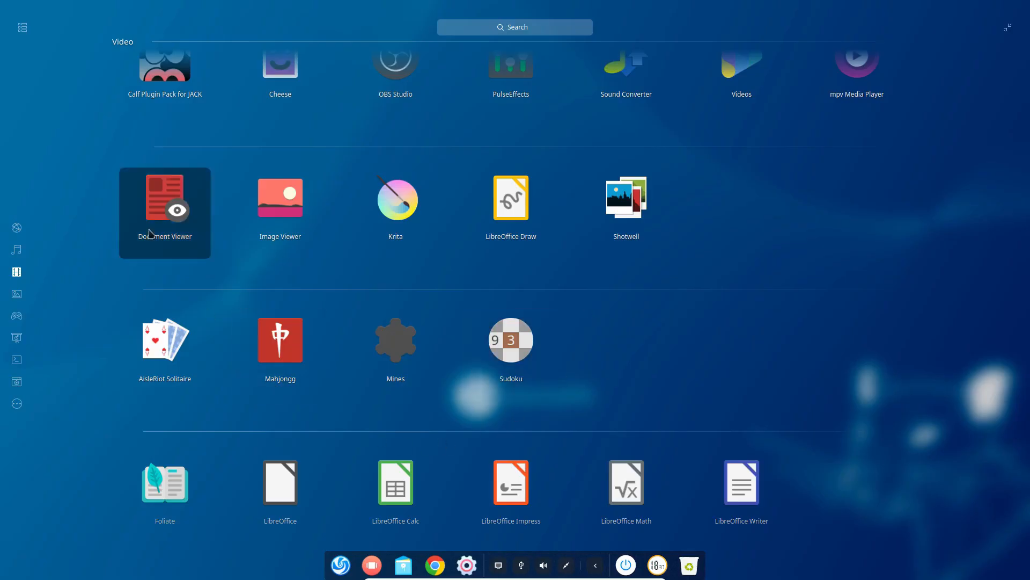
pyautogui.moveTo(150, 226)
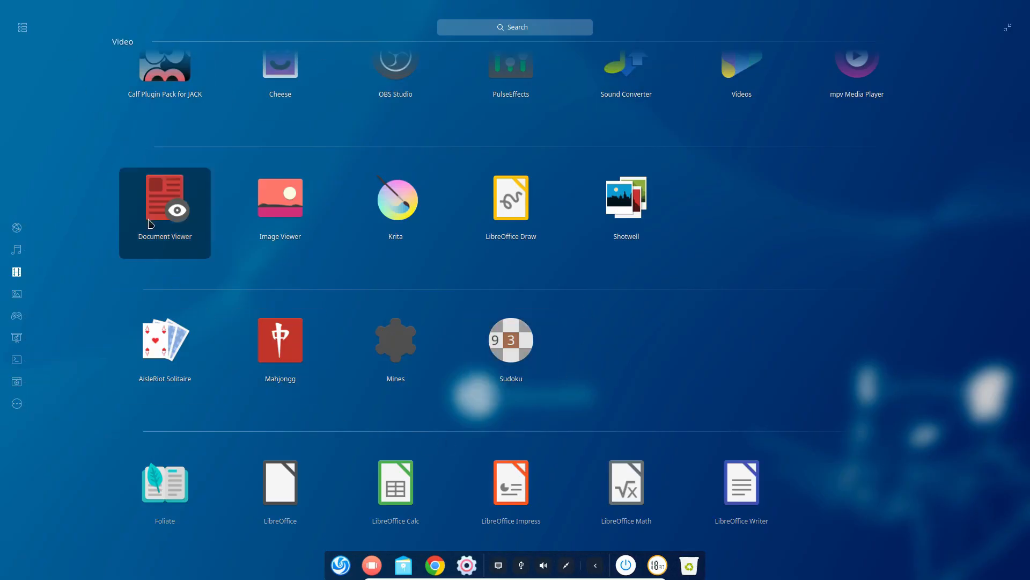
pyautogui.click(22, 27)
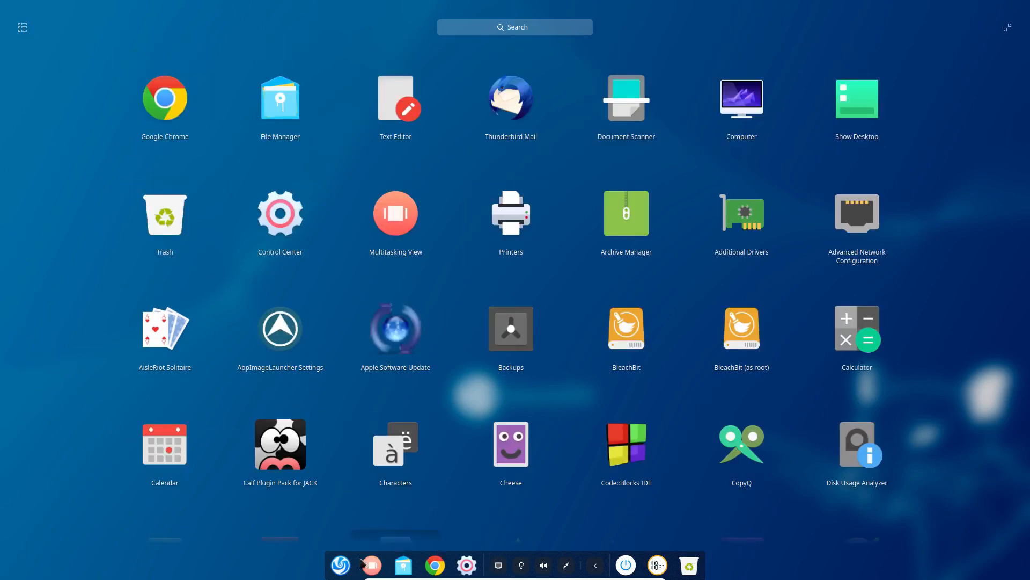
pyautogui.click(341, 565)
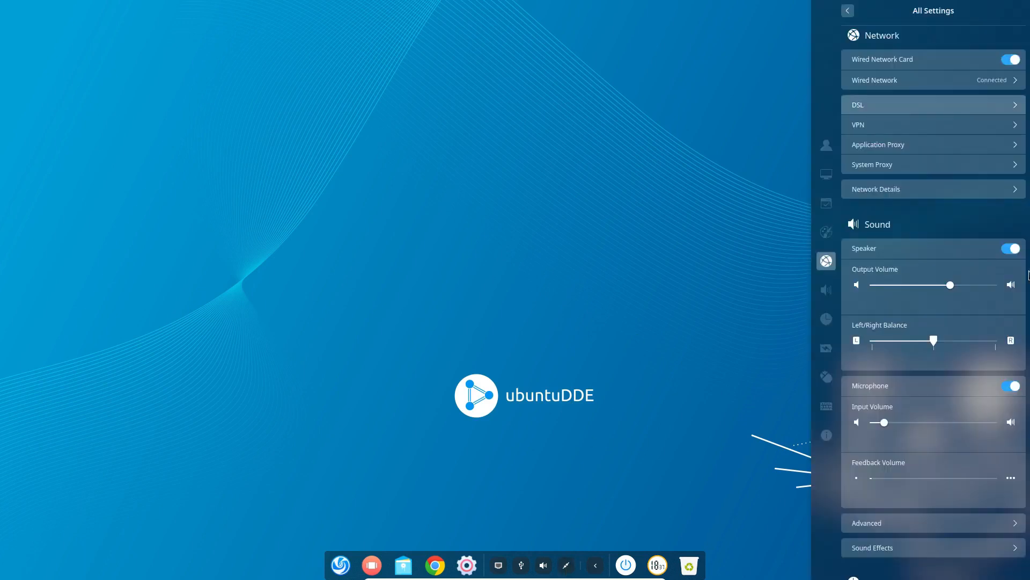
pyautogui.scroll(3)
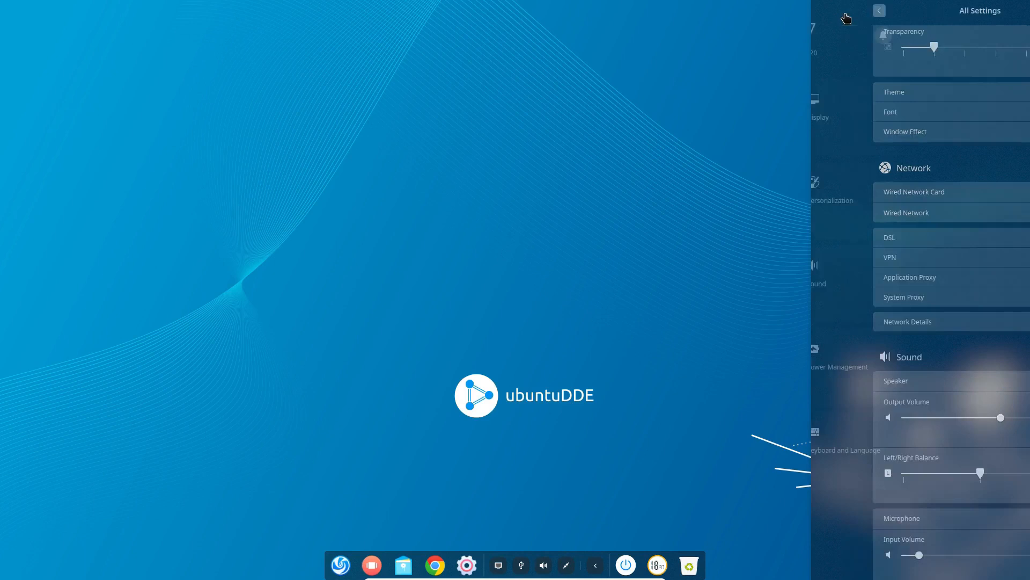
pyautogui.click(880, 10)
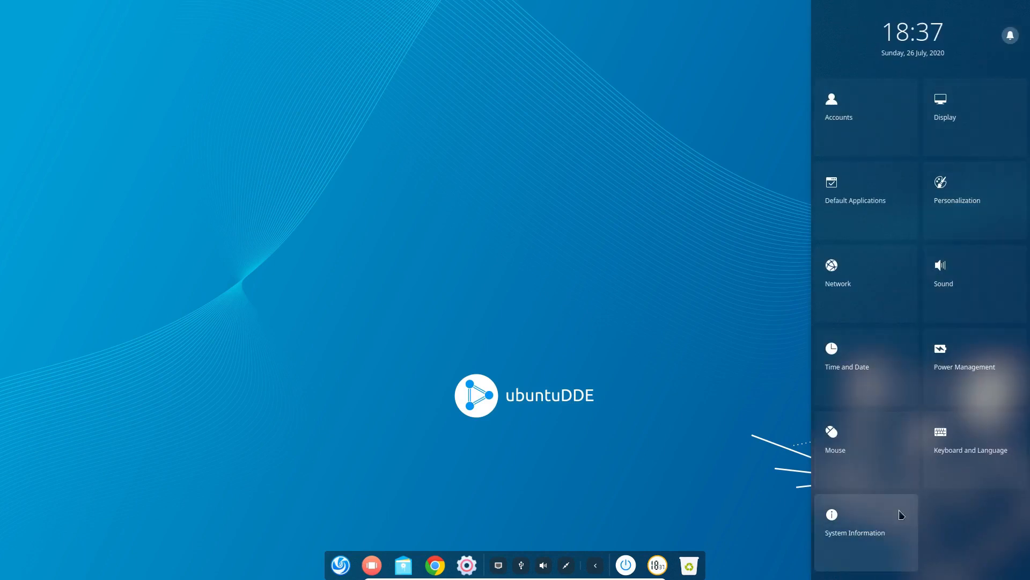
pyautogui.moveTo(974, 117)
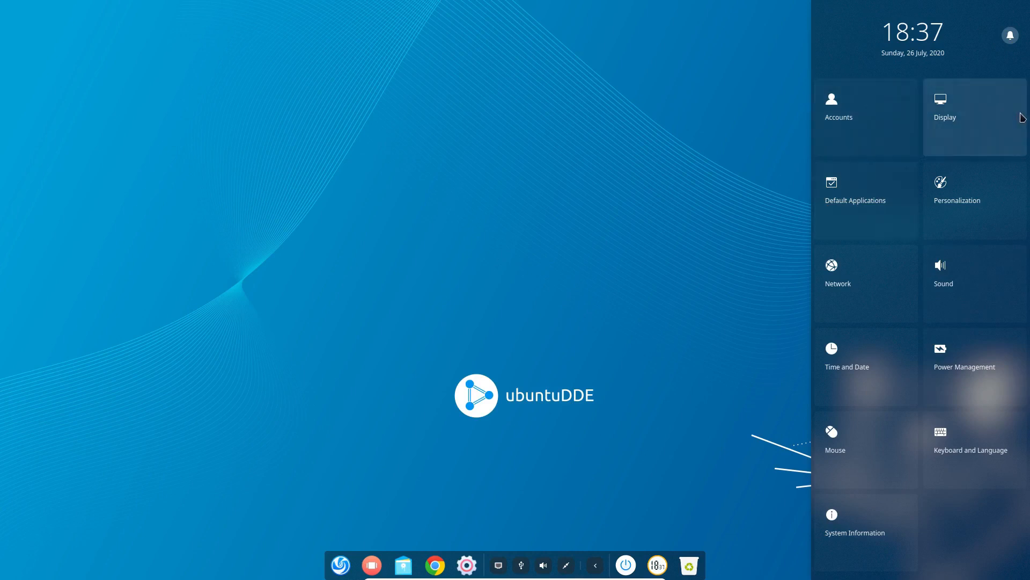
pyautogui.moveTo(987, 361)
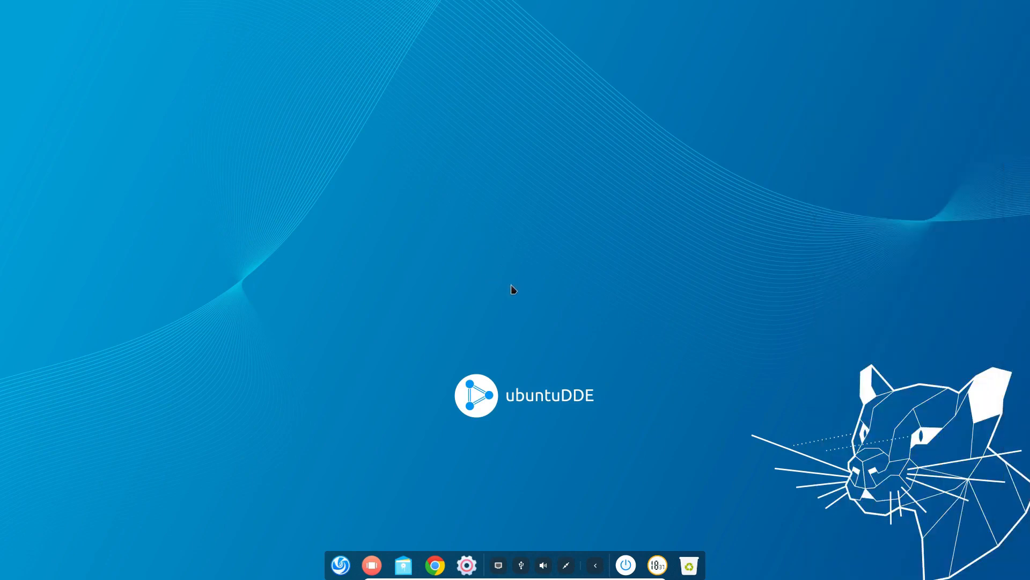
# Minimize the browser to reveal the Deepin-wallpaper desktop and launch a terminal from the dock
pyautogui.click(625, 565)
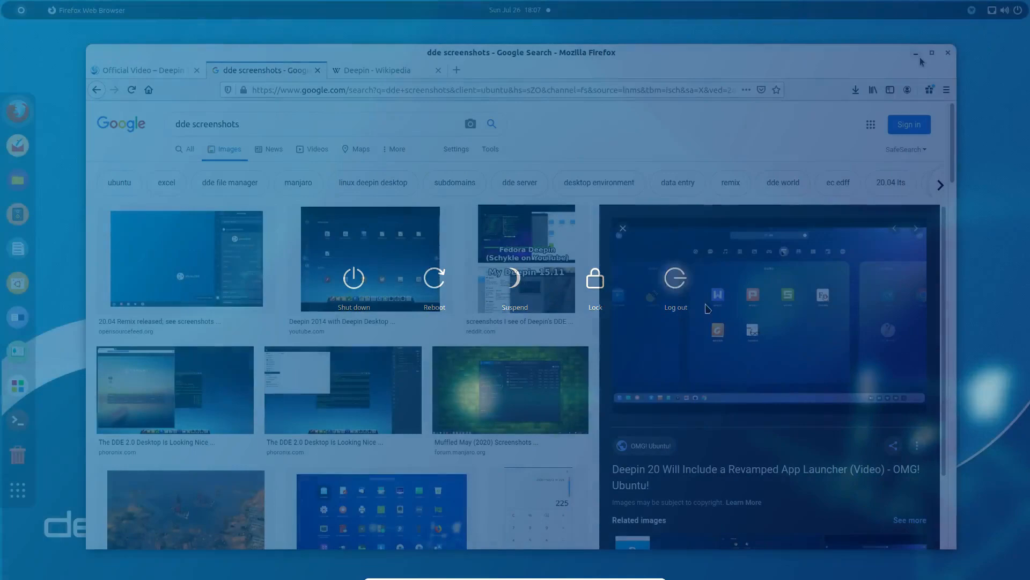
pyautogui.click(947, 52)
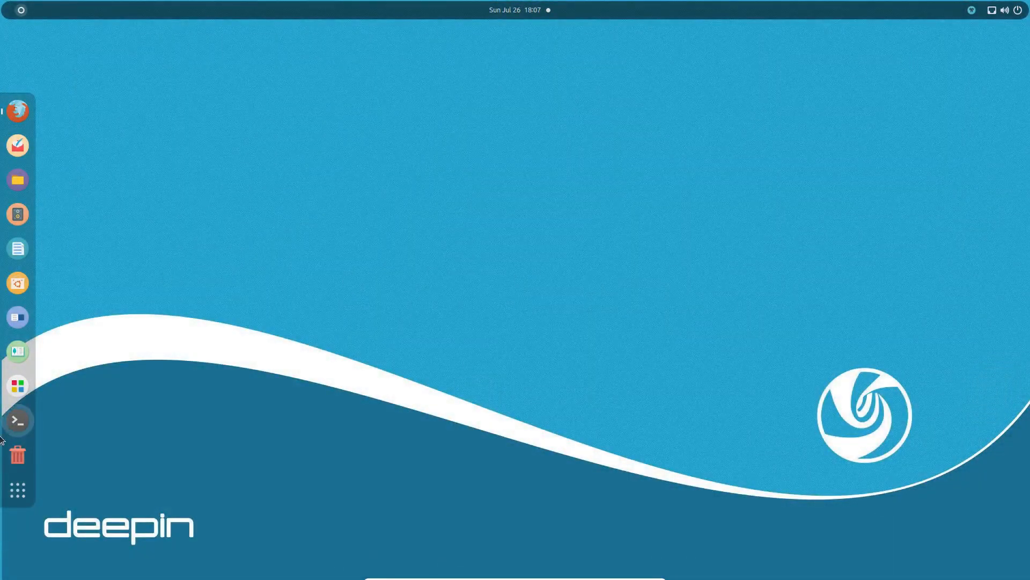
pyautogui.click(18, 420)
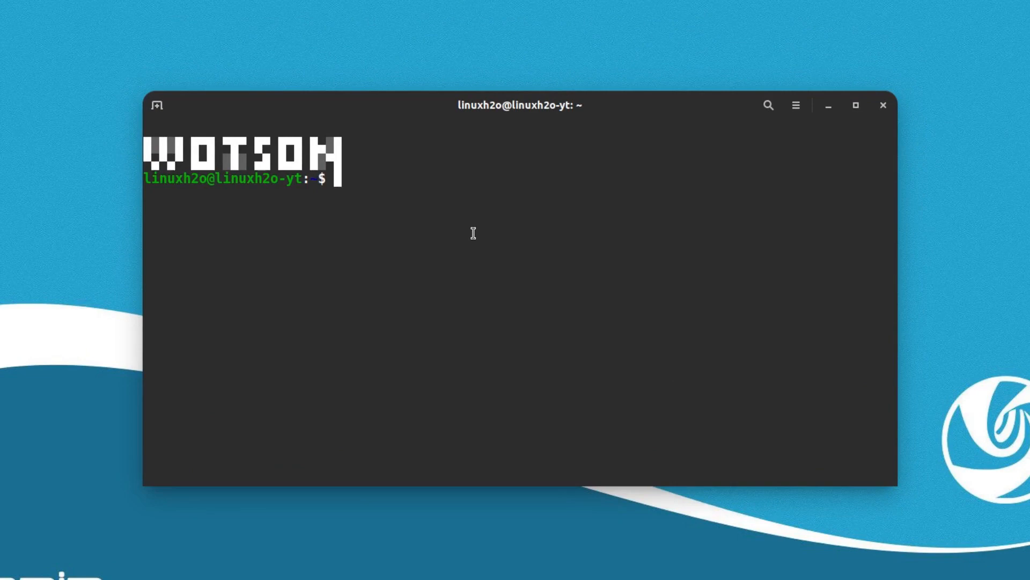
# Run sudo add-apt-repository ppa:ubuntudde-dev/stable to add the ubuntuDDE PPA
pyautogui.write('sudo a')
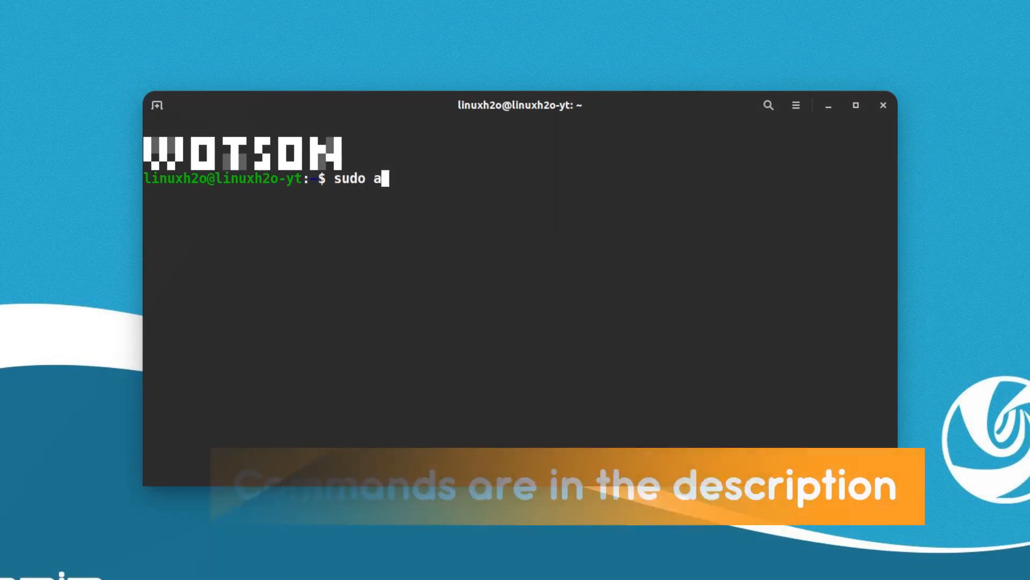
pyautogui.write('dd-apt-repository pp')
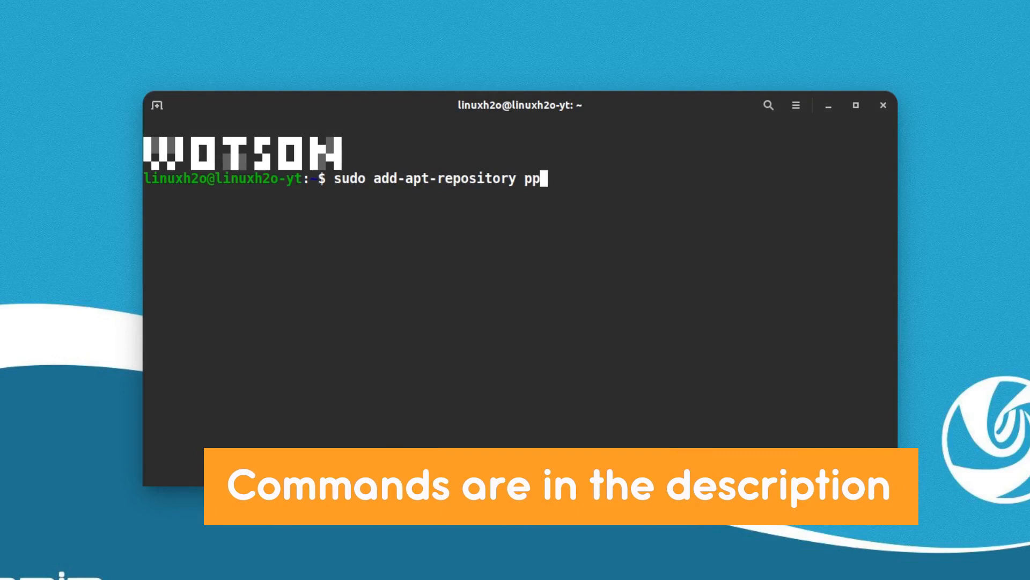
pyautogui.write('a:ubuntudde-dev/stable')
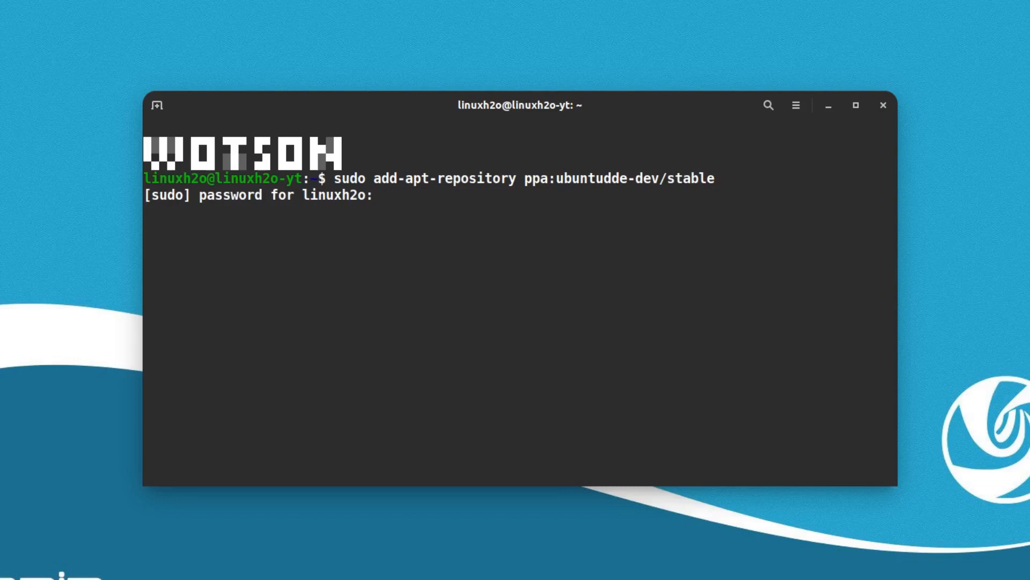
pyautogui.press('Return')
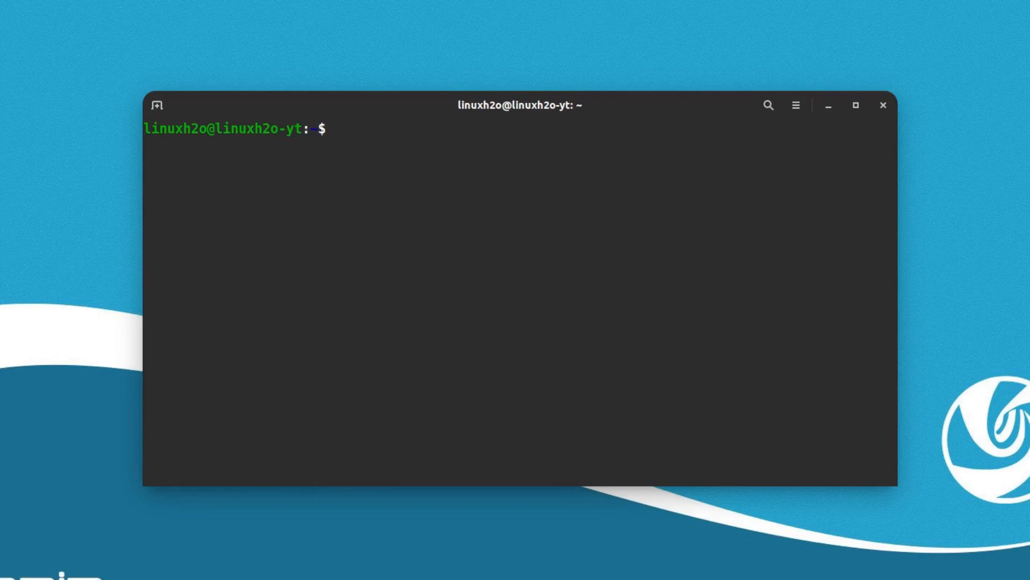
# Run sudo apt install ubuntudde-dde to start installing the Deepin desktop packages
pyautogui.write('sudo apt int')
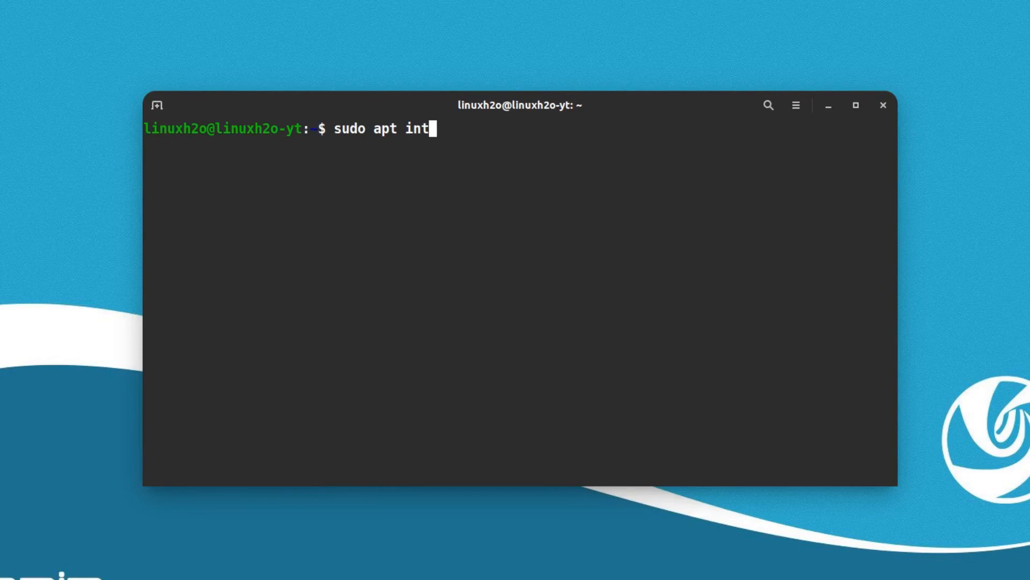
pyautogui.write('st')
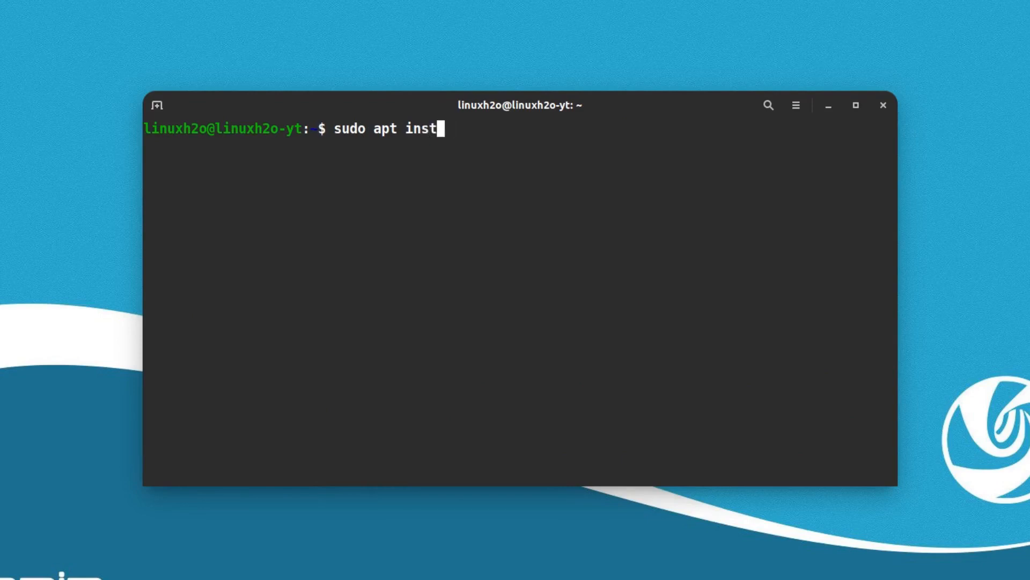
pyautogui.write('all ubun')
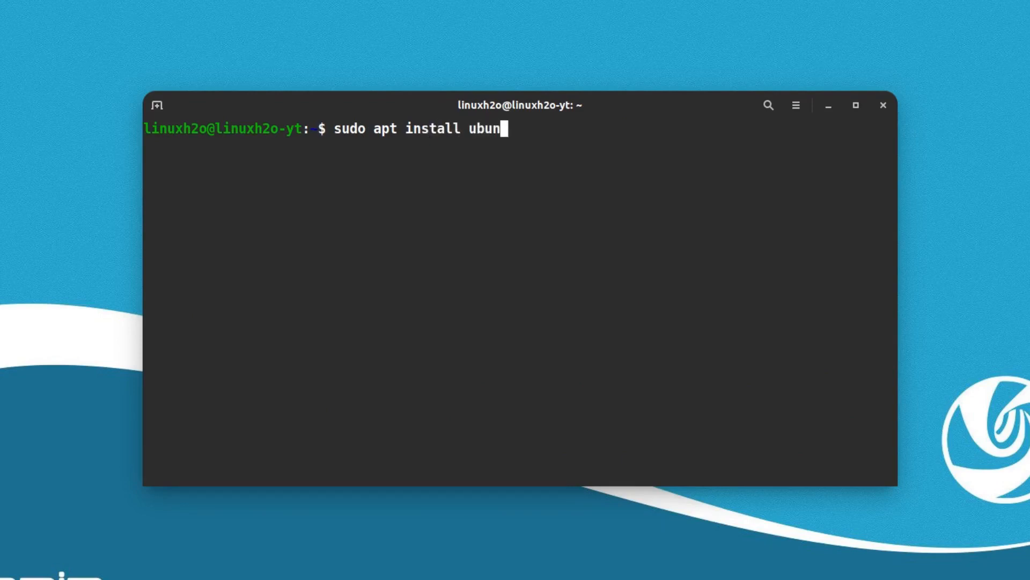
pyautogui.write('tudde-d')
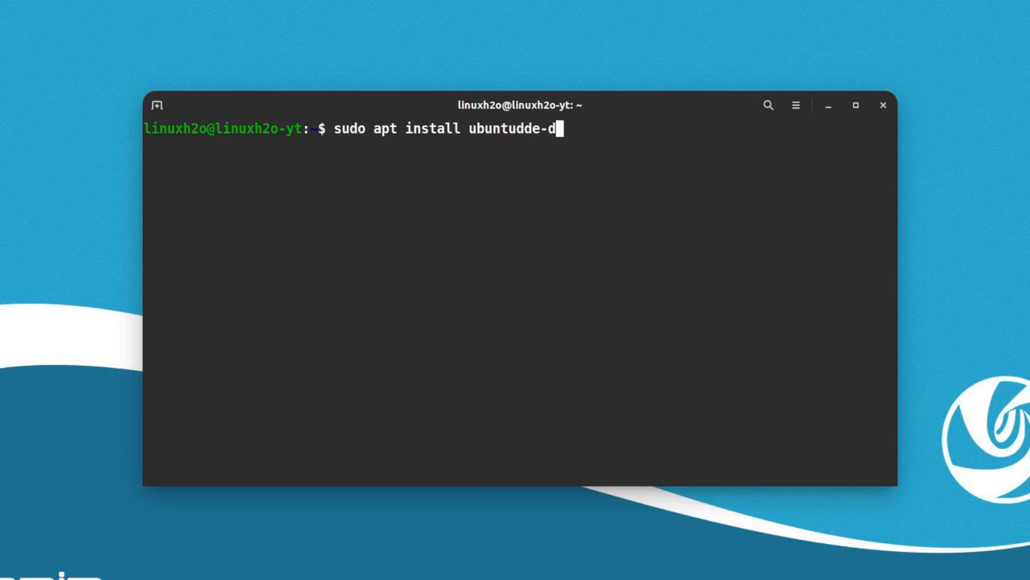
pyautogui.press('Return')
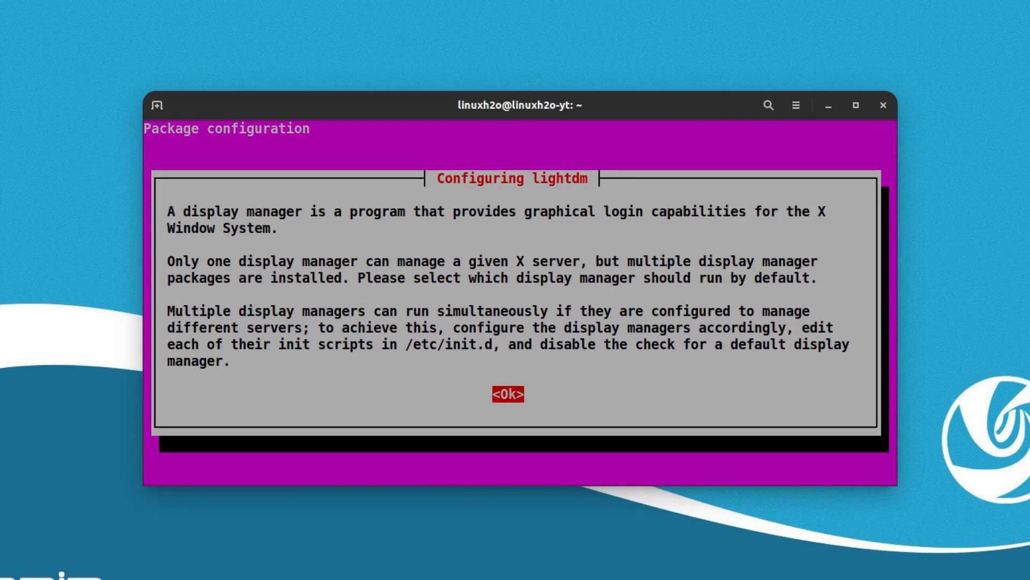
# Acknowledge the display-manager notice and confirm lightdm as the default display manager
pyautogui.click(508, 393)
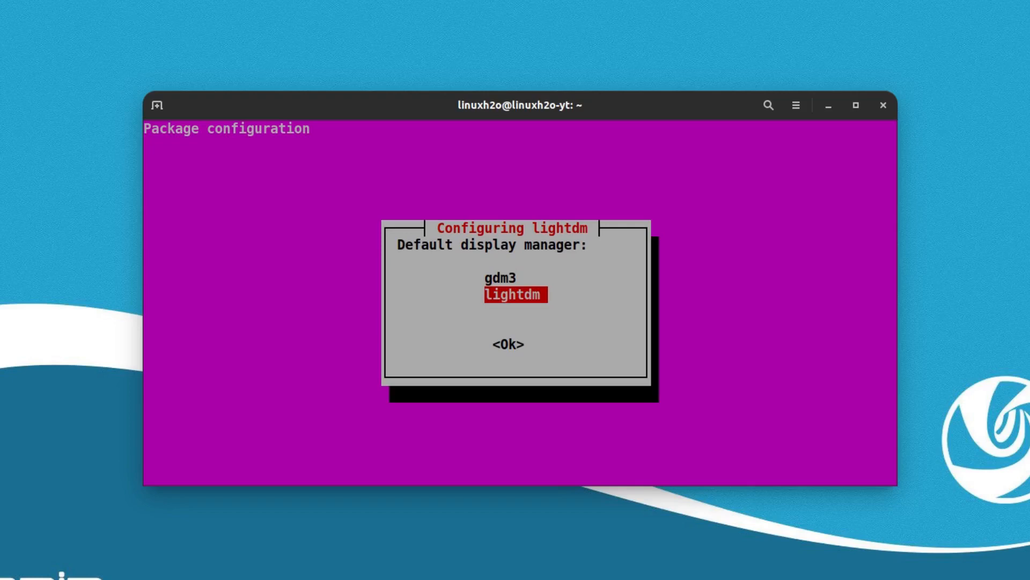
pyautogui.press('Return')
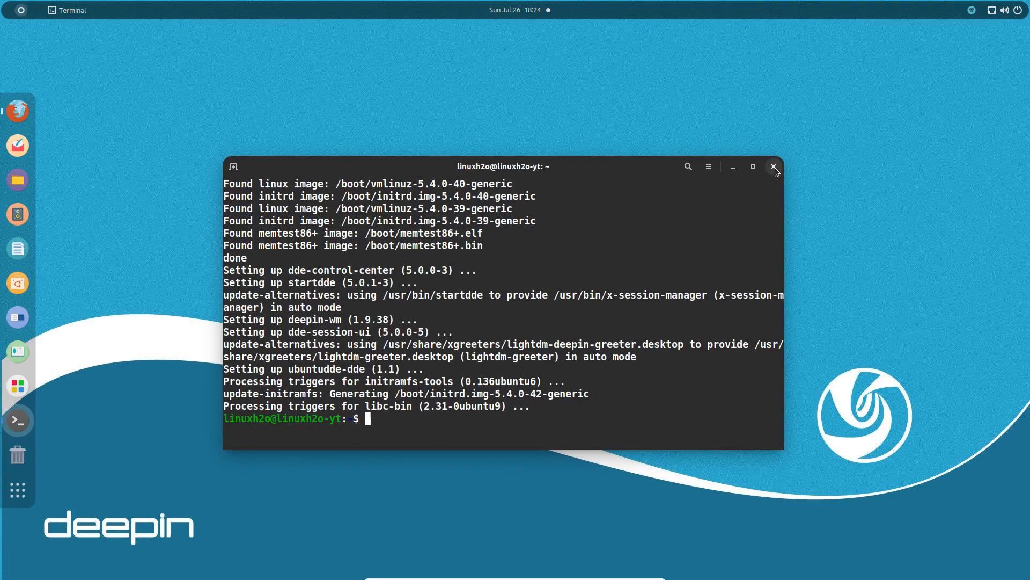
# Close the terminal, end the session from the system menu, and log in at the ubuntuDDE screen
pyautogui.click(774, 166)
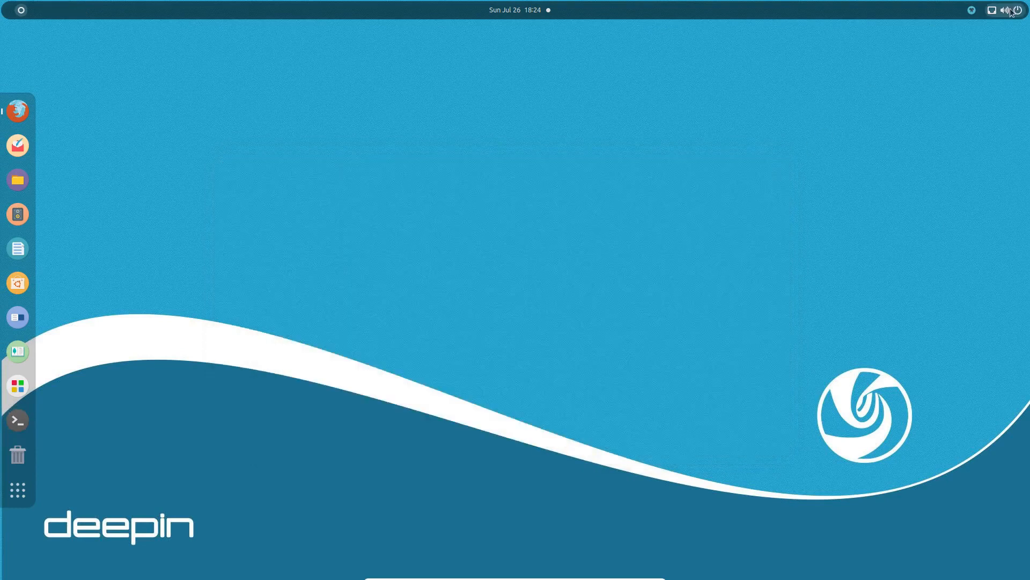
pyautogui.click(1020, 10)
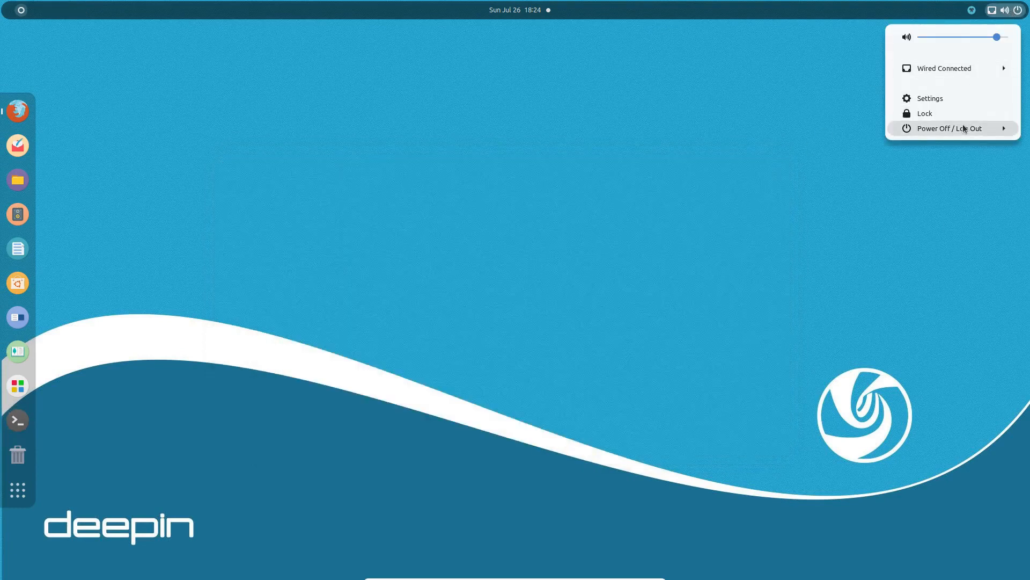
pyautogui.click(924, 113)
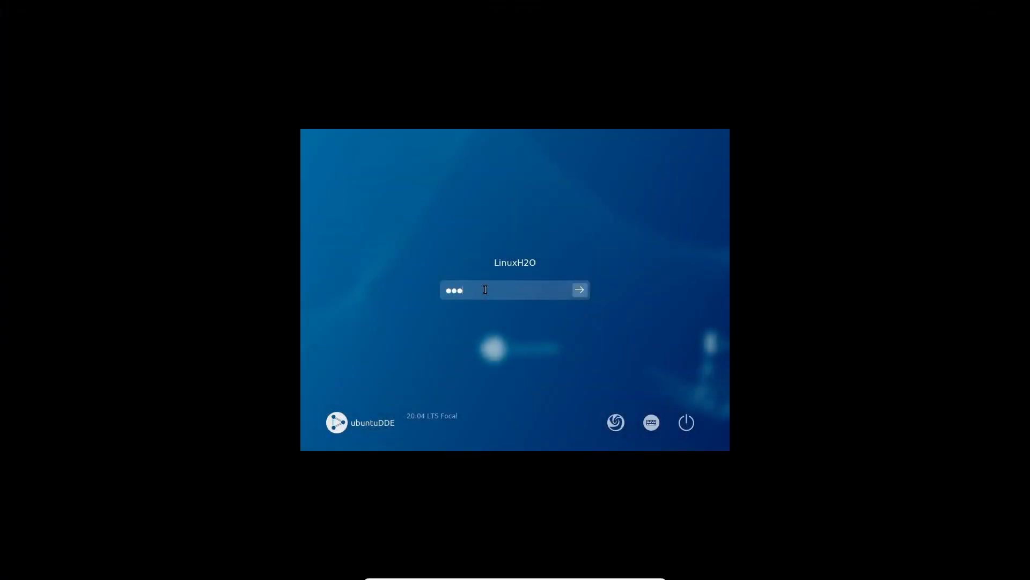
pyautogui.click(578, 288)
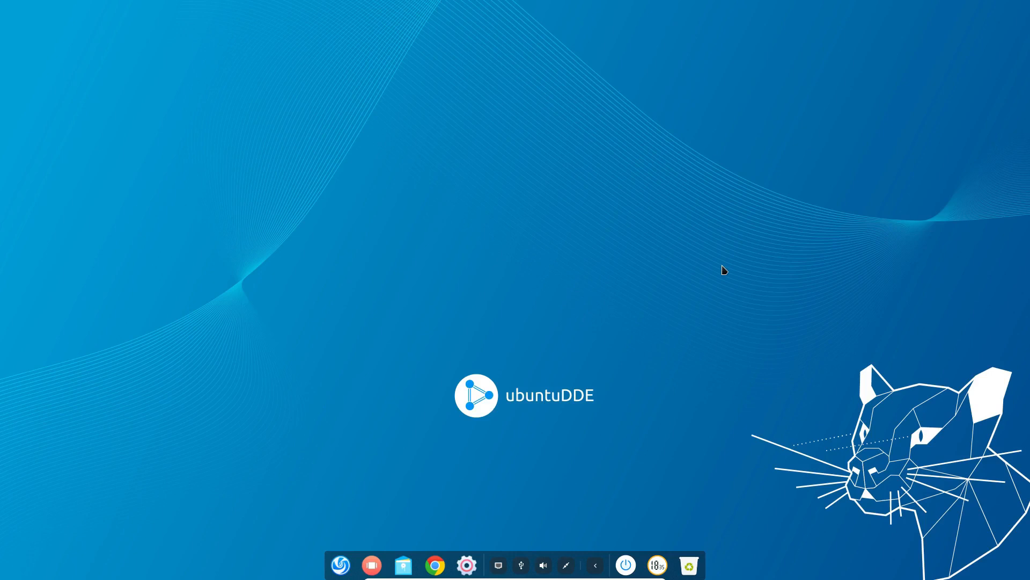
pyautogui.moveTo(756, 247)
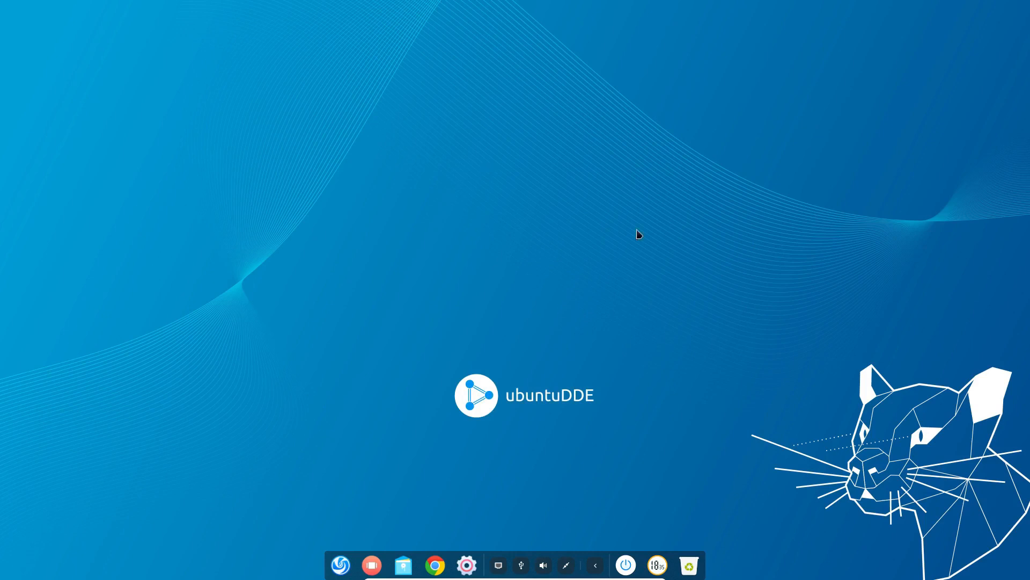
pyautogui.moveTo(524, 423)
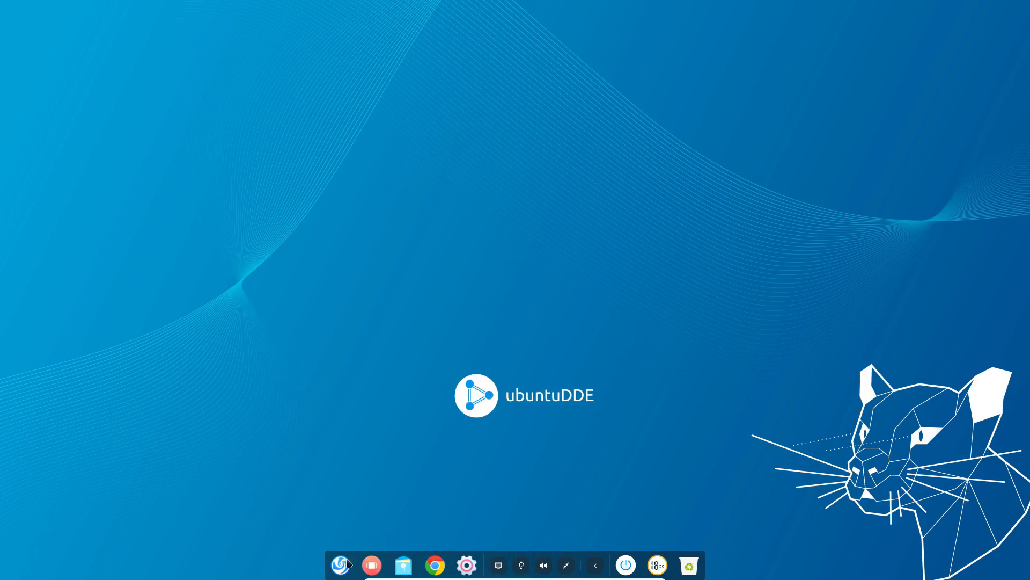
pyautogui.click(342, 564)
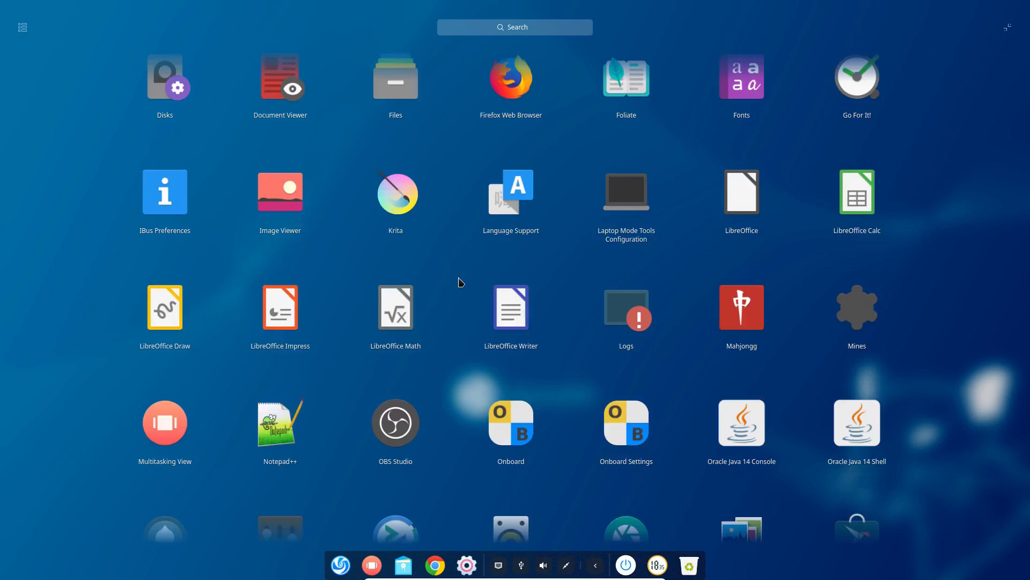
pyautogui.scroll(-3)
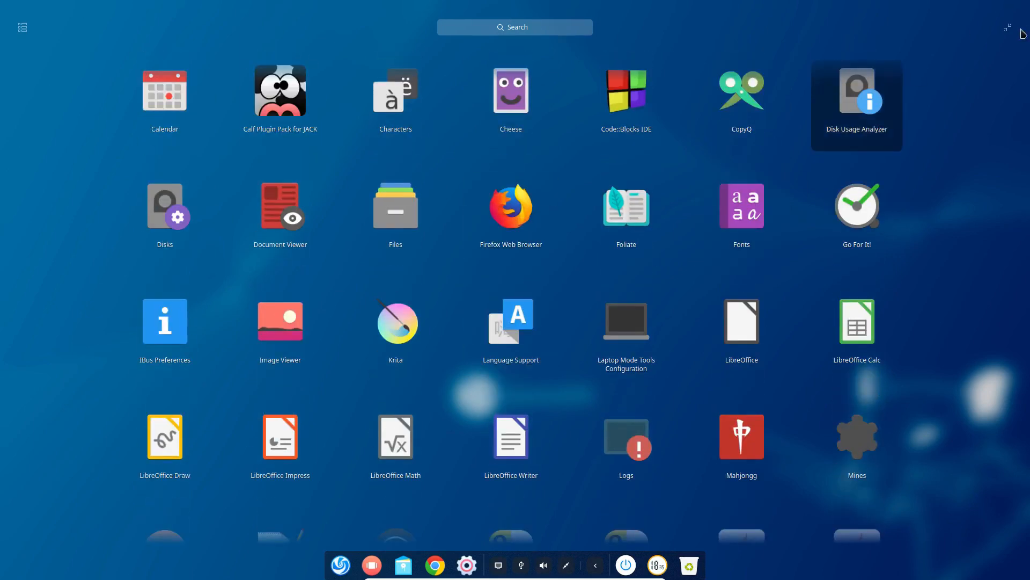
pyautogui.click(340, 565)
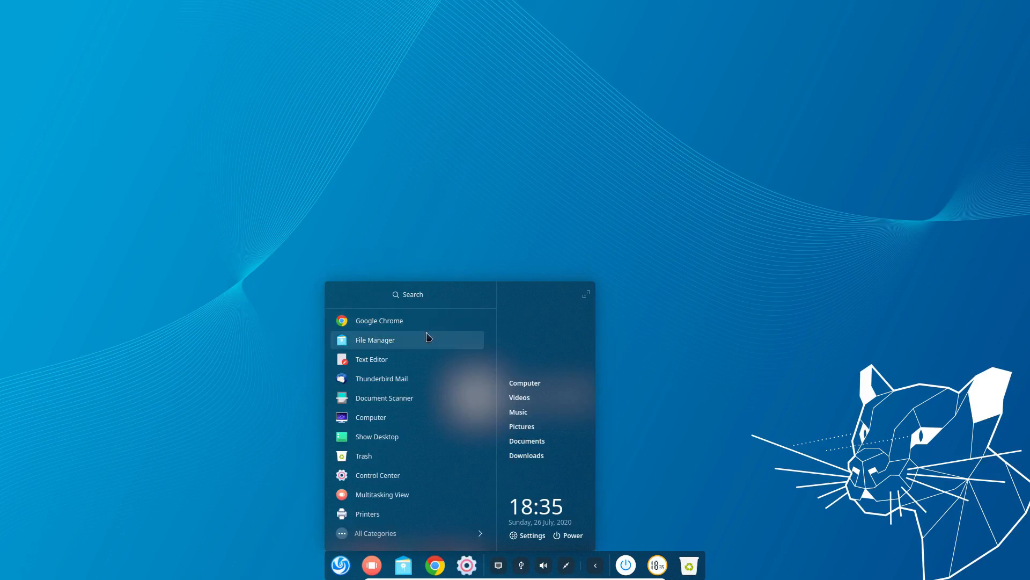
pyautogui.scroll(-3)
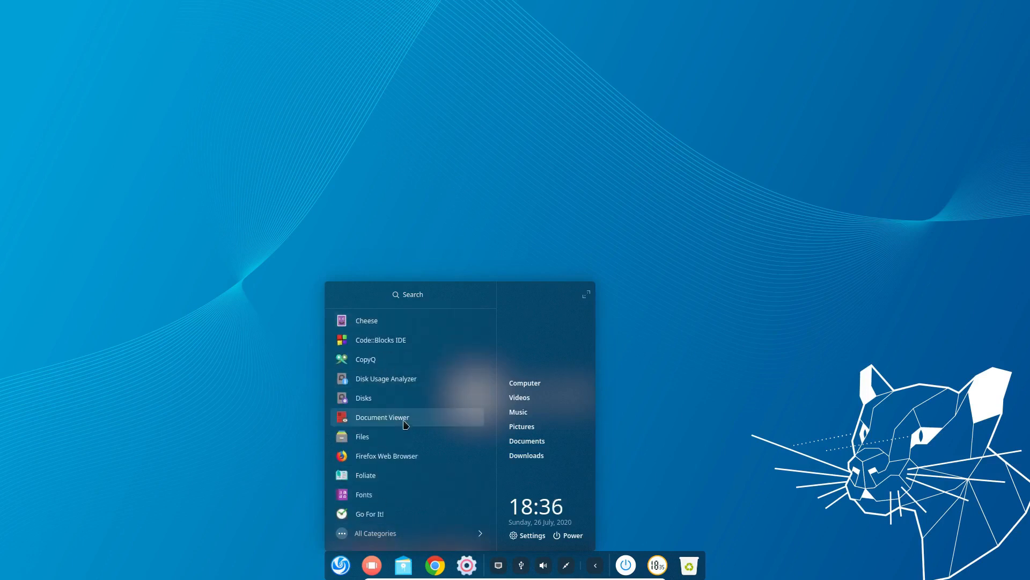
pyautogui.scroll(-3)
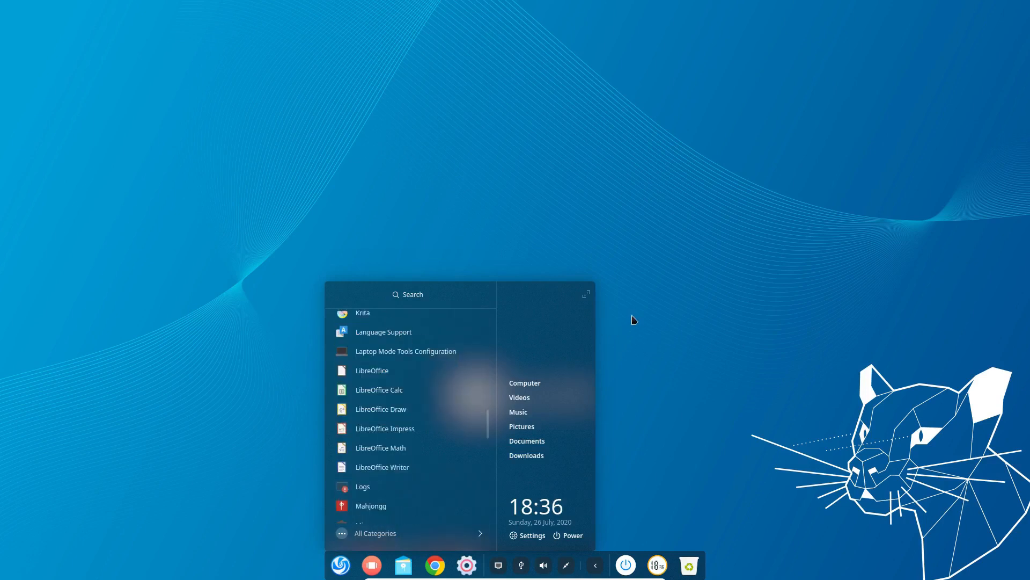
pyautogui.click(585, 294)
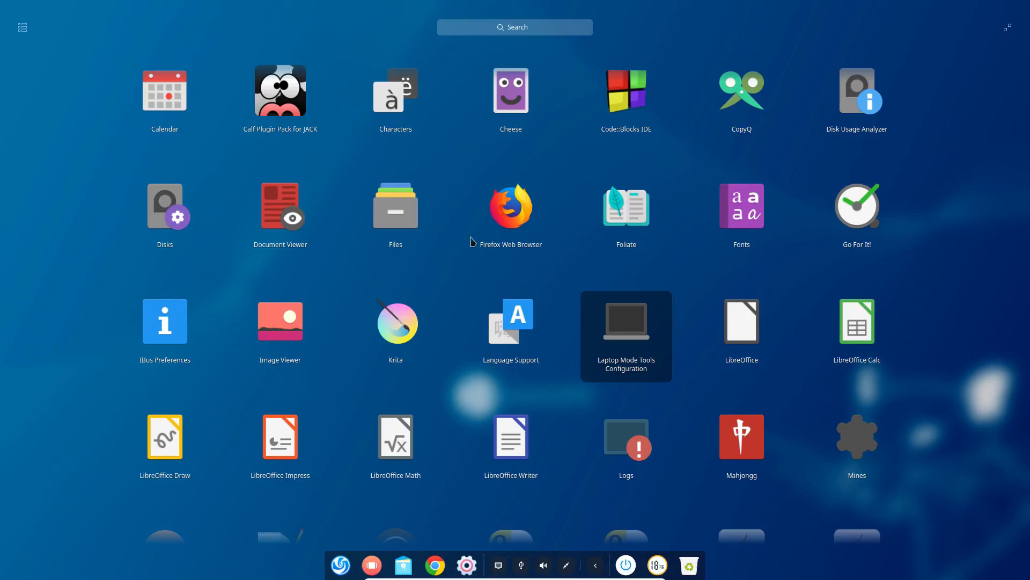
pyautogui.click(21, 26)
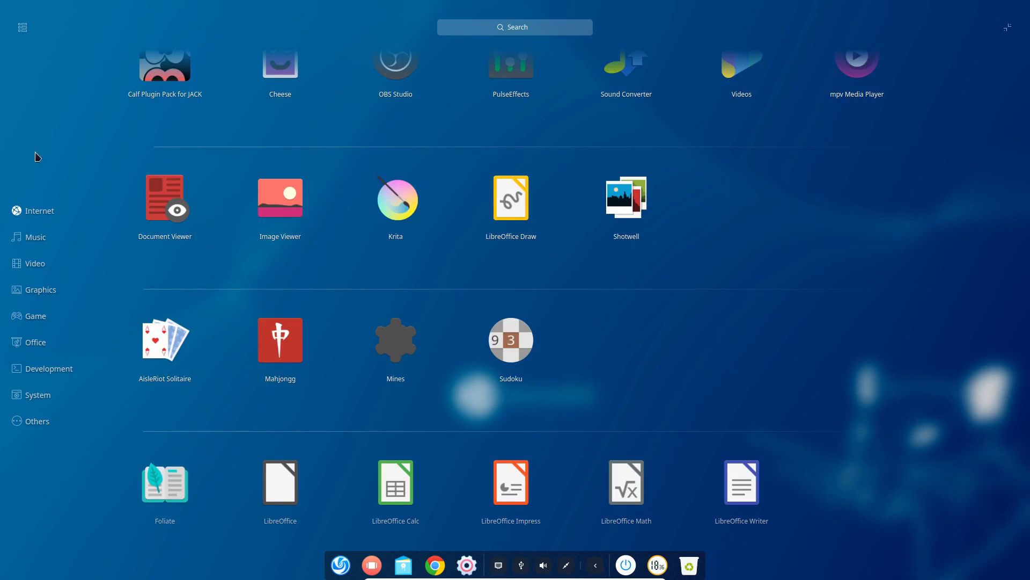
pyautogui.moveTo(60, 165)
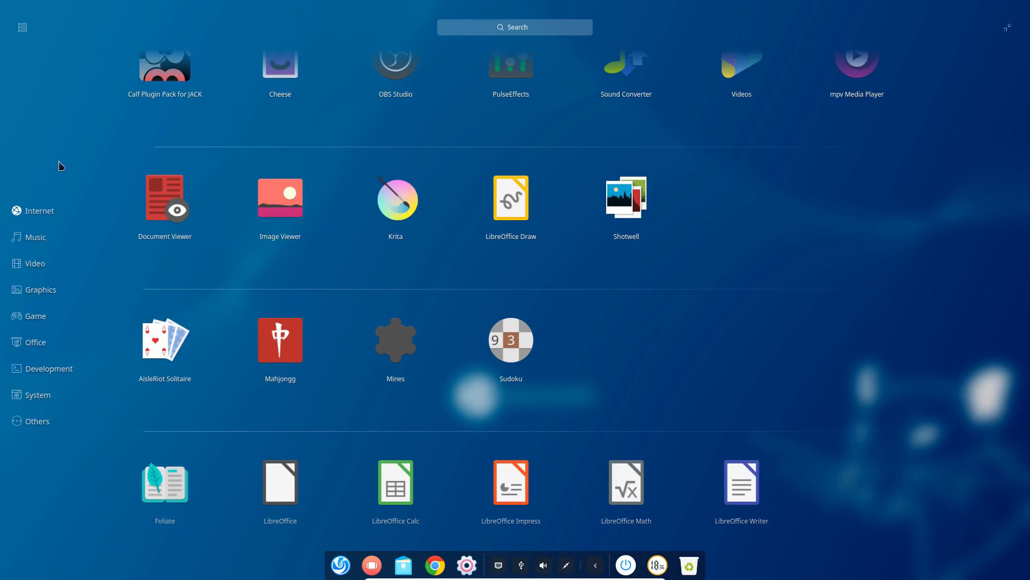
pyautogui.moveTo(37, 381)
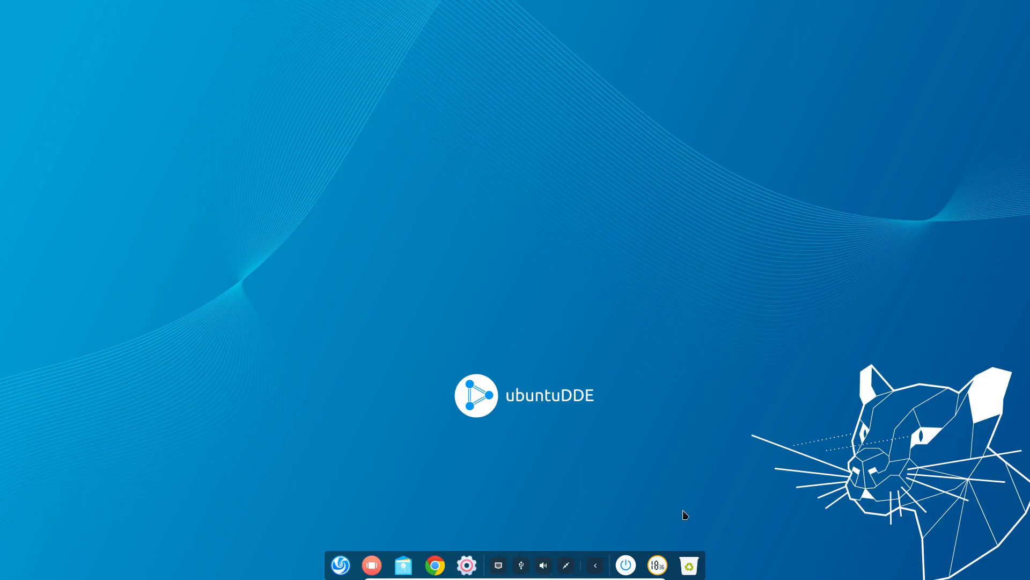
pyautogui.moveTo(548, 497)
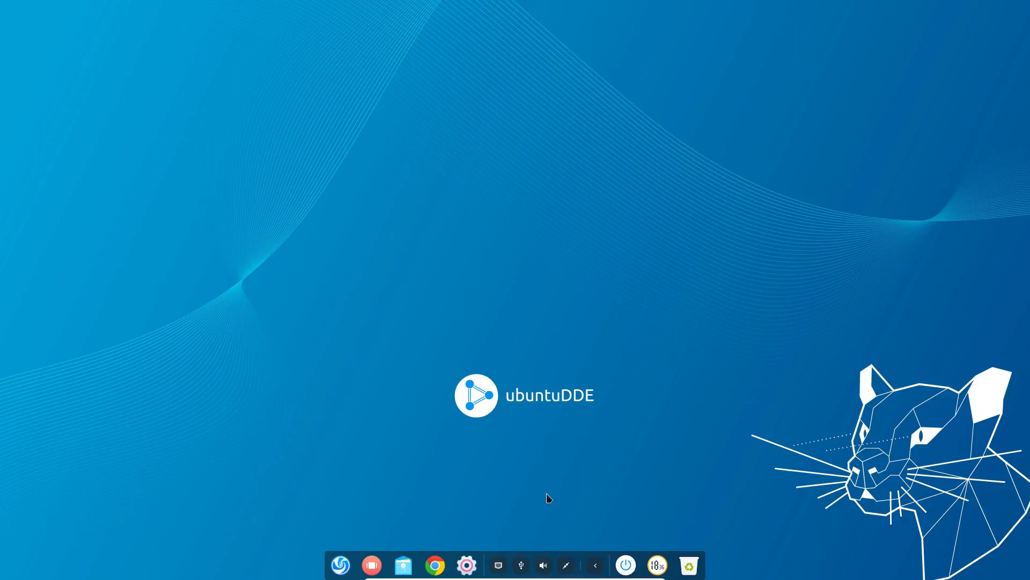
pyautogui.moveTo(467, 566)
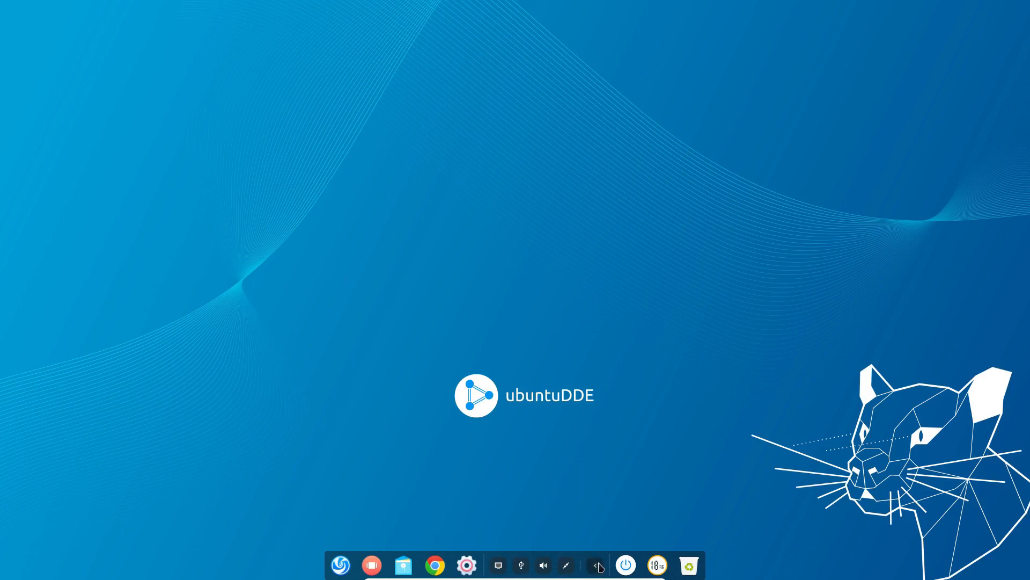
# Launch the Control Center from the dock to show network and sound settings
pyautogui.click(466, 565)
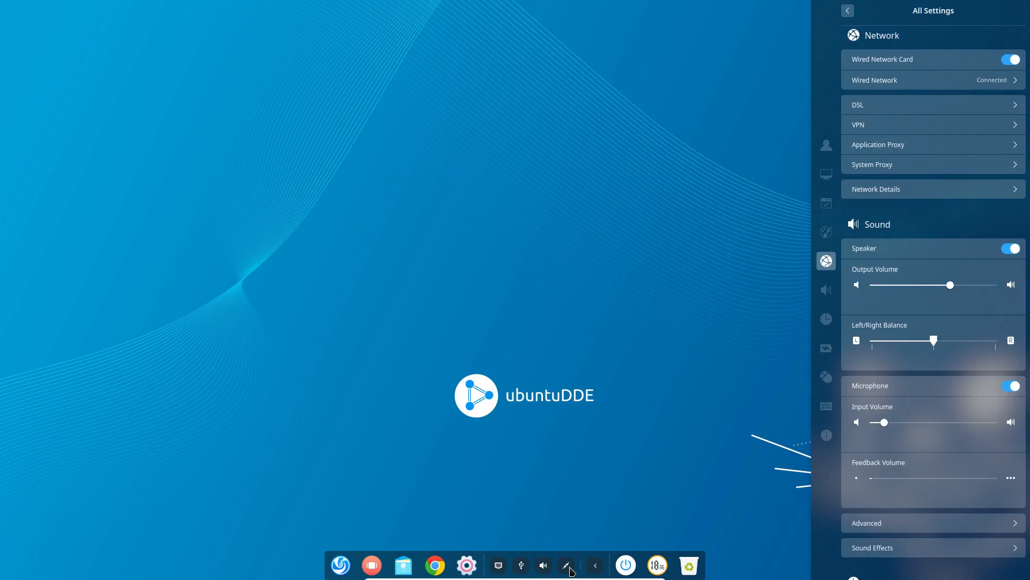